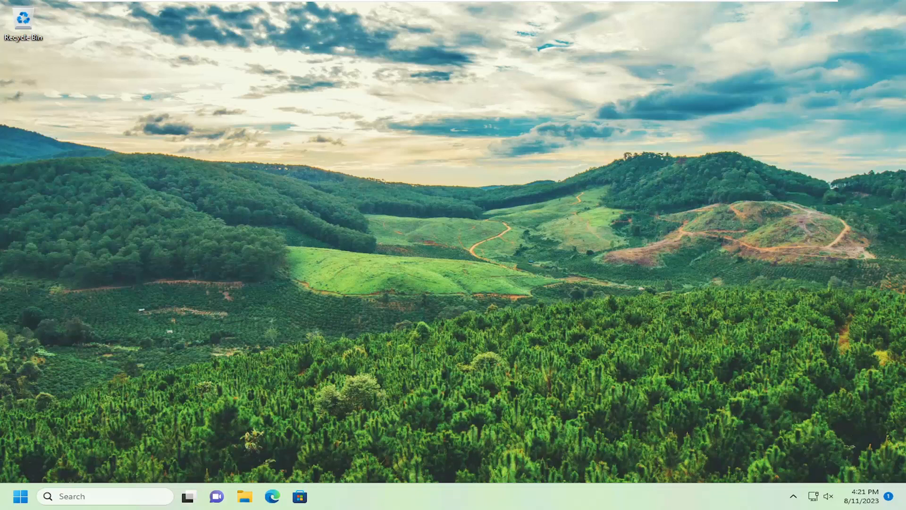
{"action": "mouse_move", "coordinate": [320, 321]}
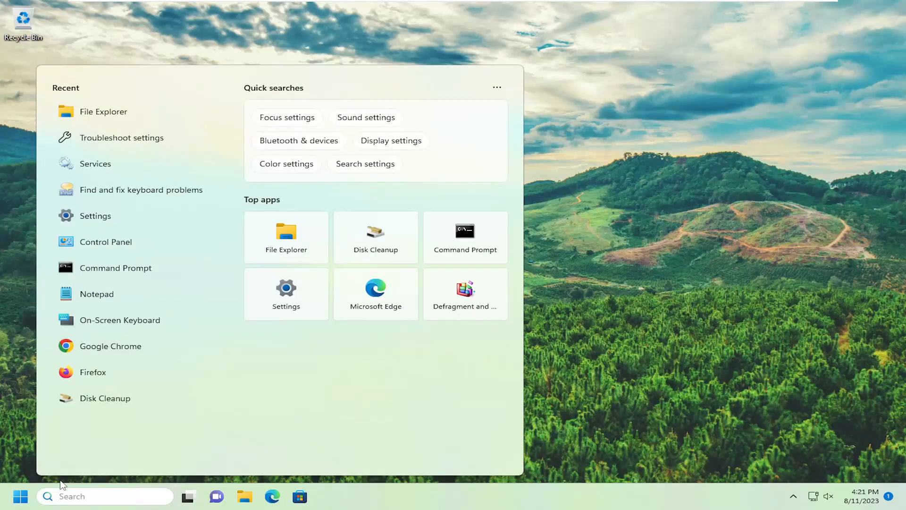
Search for 'microsoft store' and launch the Microsoft Store app.
{"action": "type", "text": "microsoft store"}
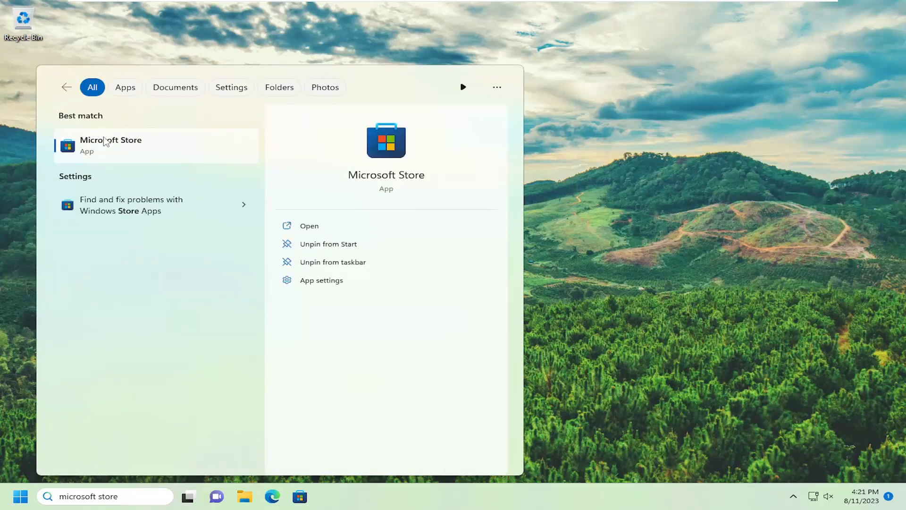
{"action": "left_click", "coordinate": [111, 144]}
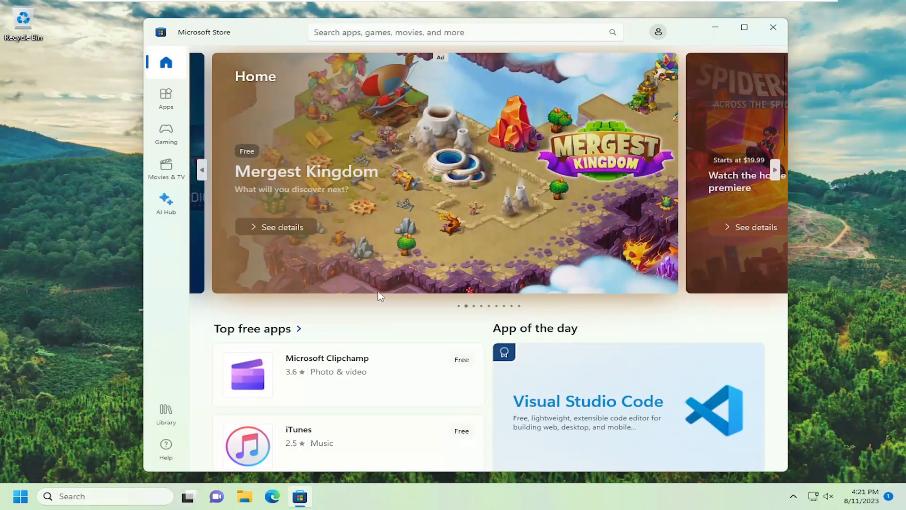
Open the iTunes product page from the Store's Top free apps.
{"action": "scroll", "scroll_direction": "down", "scroll_amount": 3}
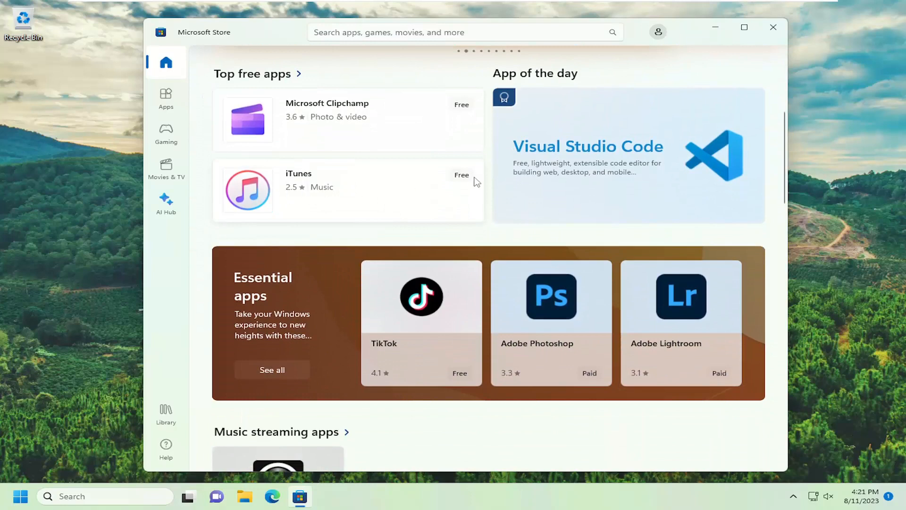
{"action": "left_click", "coordinate": [298, 179]}
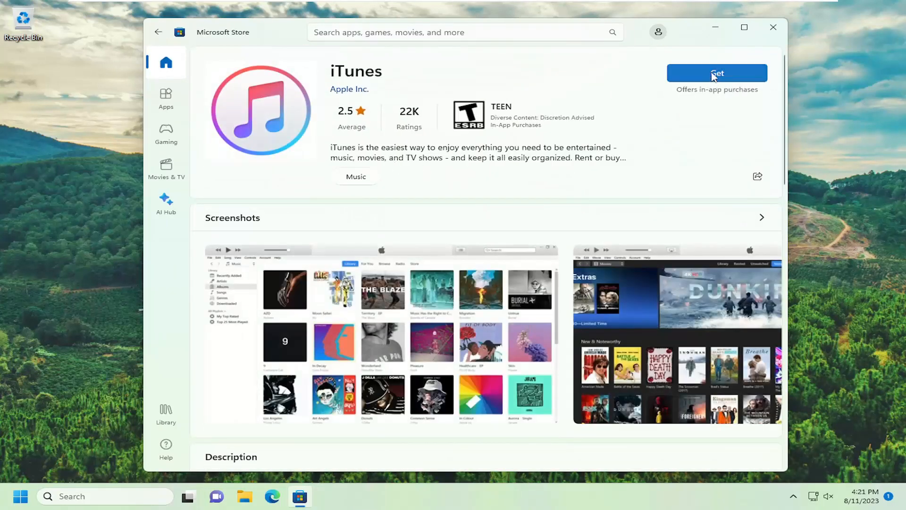
Get iTunes, let the download finish, then close Microsoft Store.
{"action": "left_click", "coordinate": [716, 72]}
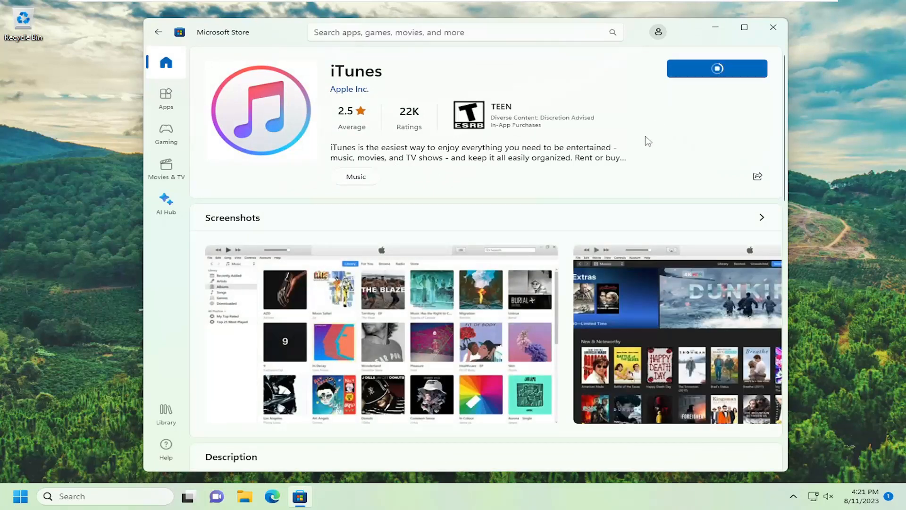
{"action": "left_click", "coordinate": [716, 68]}
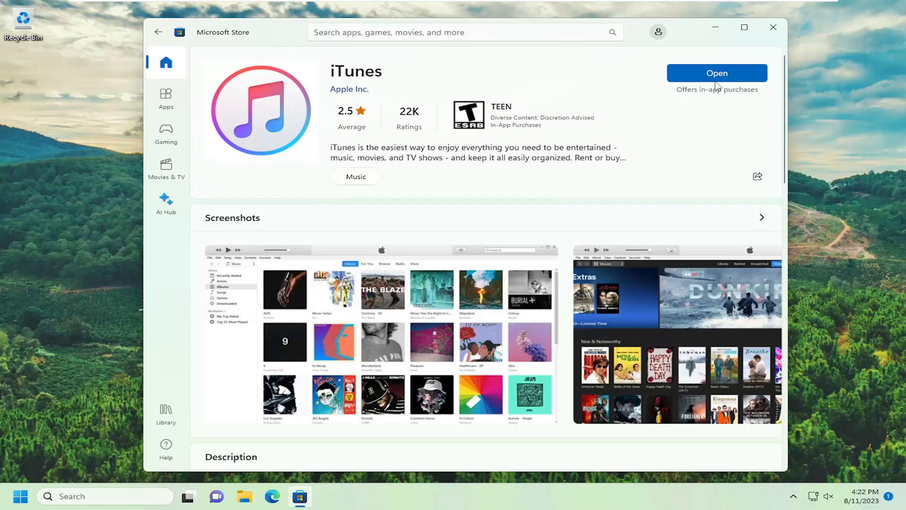
{"action": "left_click", "coordinate": [716, 72]}
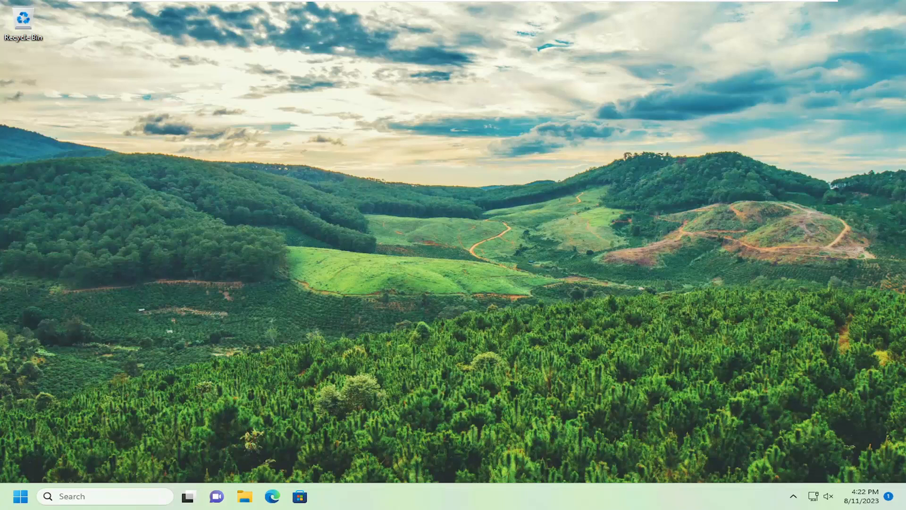
{"action": "mouse_move", "coordinate": [314, 276]}
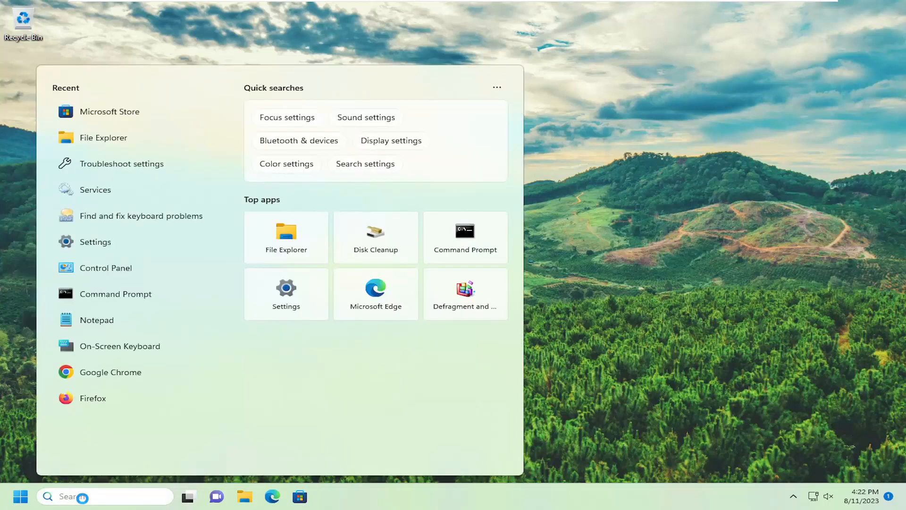
Search for 'settings' to launch the Windows Settings app.
{"action": "type", "text": "settings"}
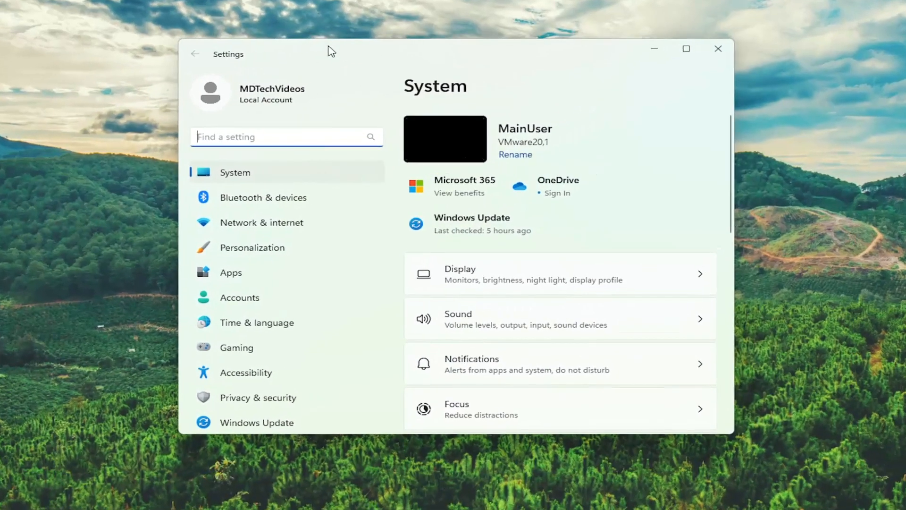
Open Apps > Installed apps and scroll down to the iTunes entry.
{"action": "left_click", "coordinate": [230, 273]}
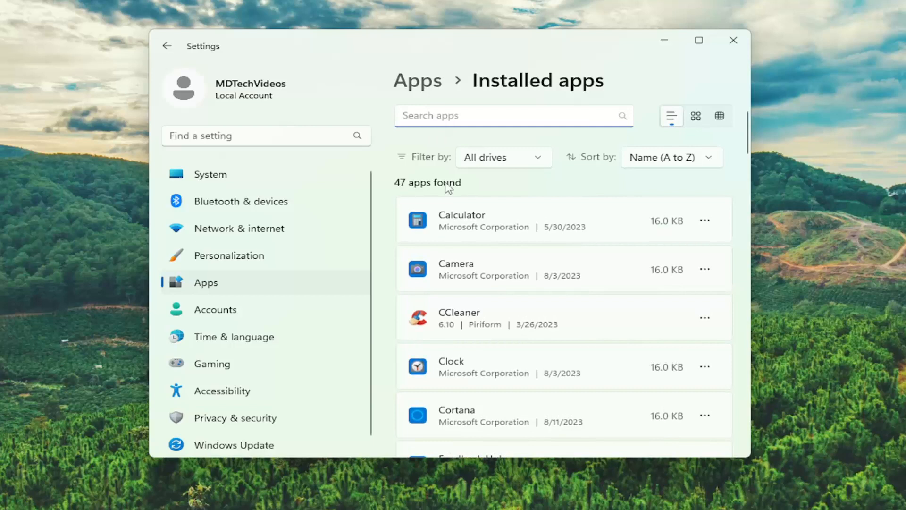
{"action": "scroll", "scroll_direction": "down", "scroll_amount": 3}
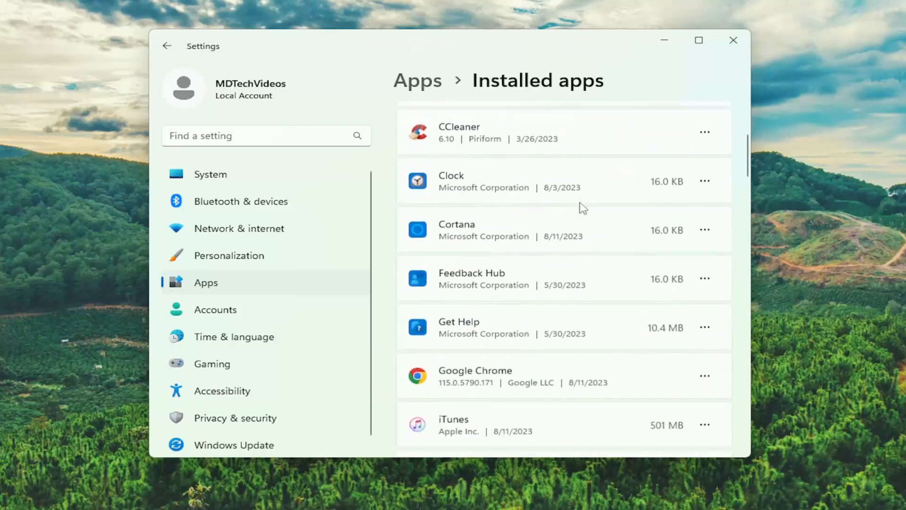
{"action": "scroll", "scroll_direction": "down", "scroll_amount": 3}
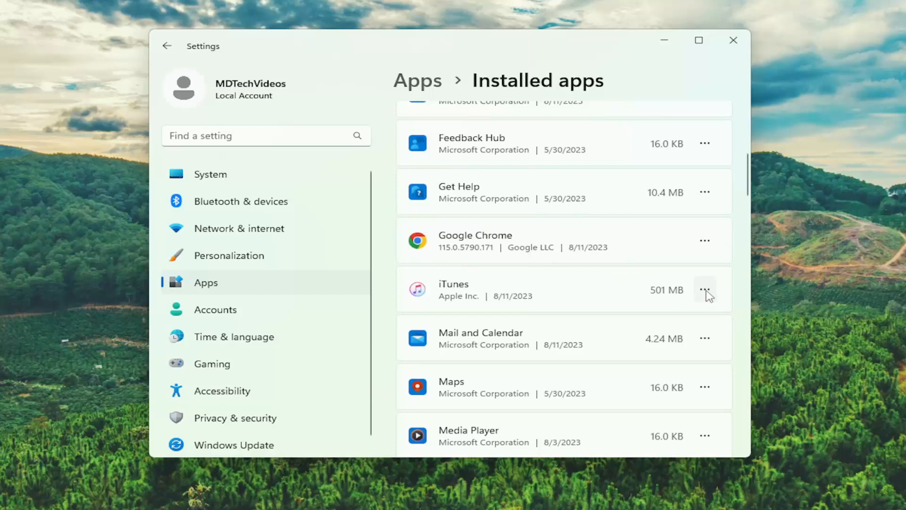
Uninstall iTunes from its options menu and confirm the removal.
{"action": "left_click", "coordinate": [705, 289]}
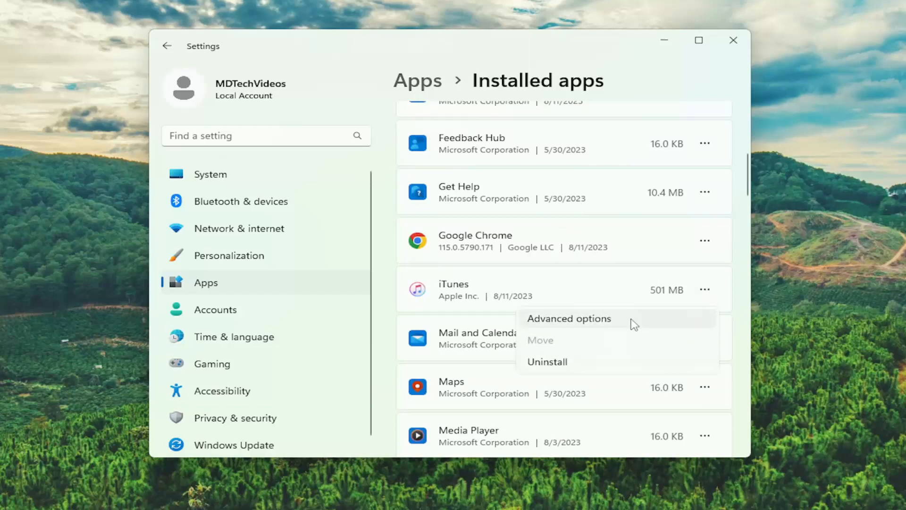
{"action": "left_click", "coordinate": [546, 361]}
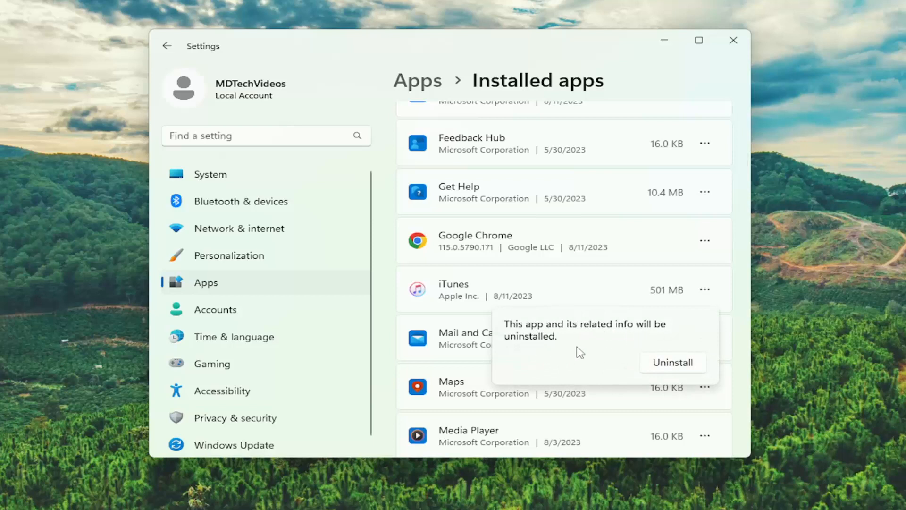
{"action": "left_click", "coordinate": [672, 362]}
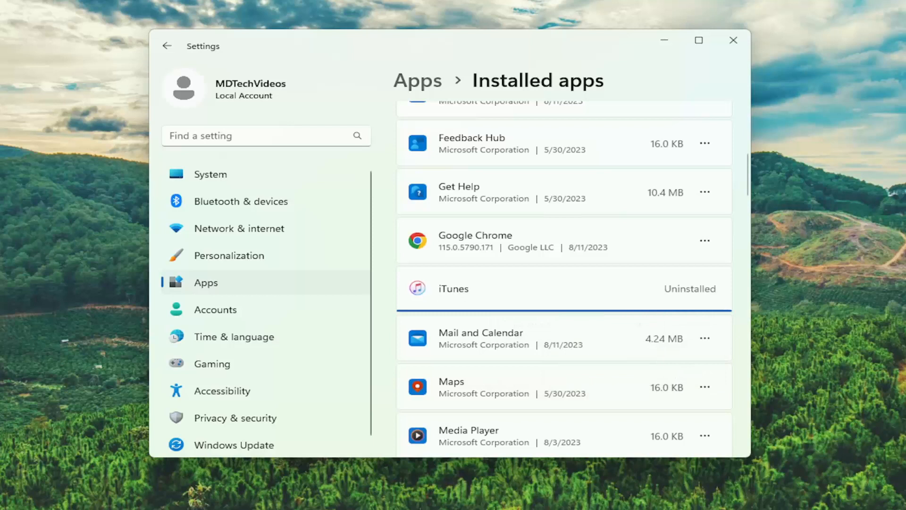
Scroll the updated app list, then close Settings.
{"action": "scroll", "scroll_direction": "down", "scroll_amount": 3}
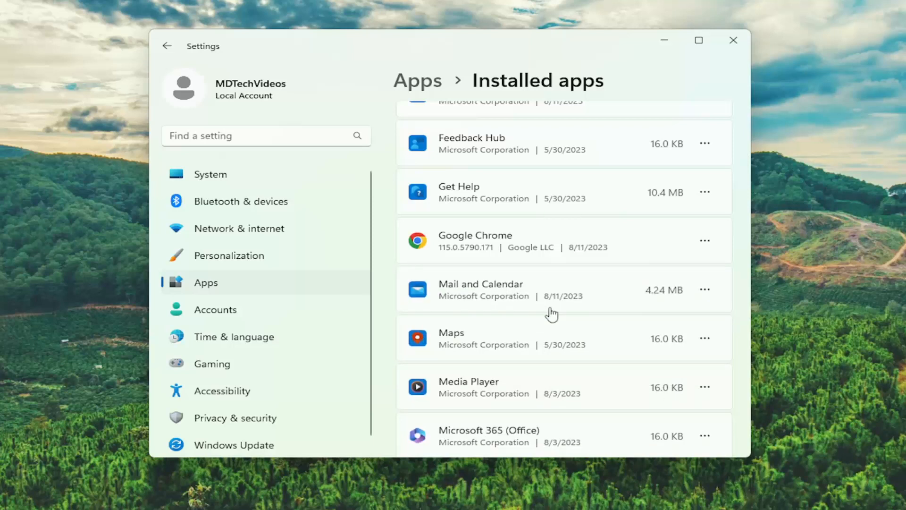
{"action": "mouse_move", "coordinate": [690, 56]}
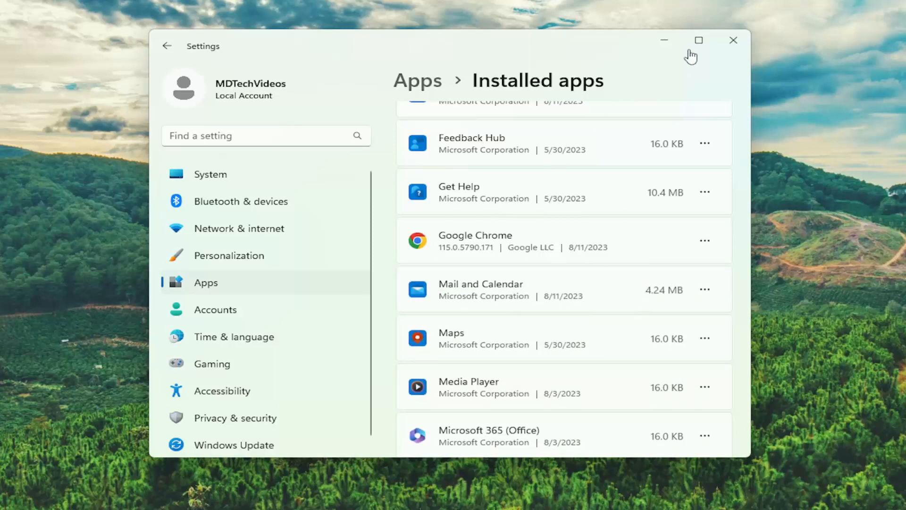
{"action": "left_click", "coordinate": [733, 41]}
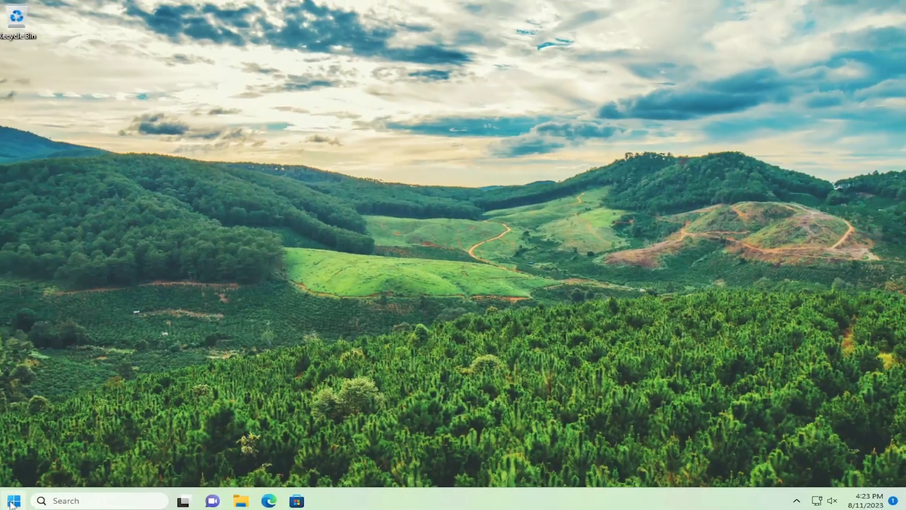